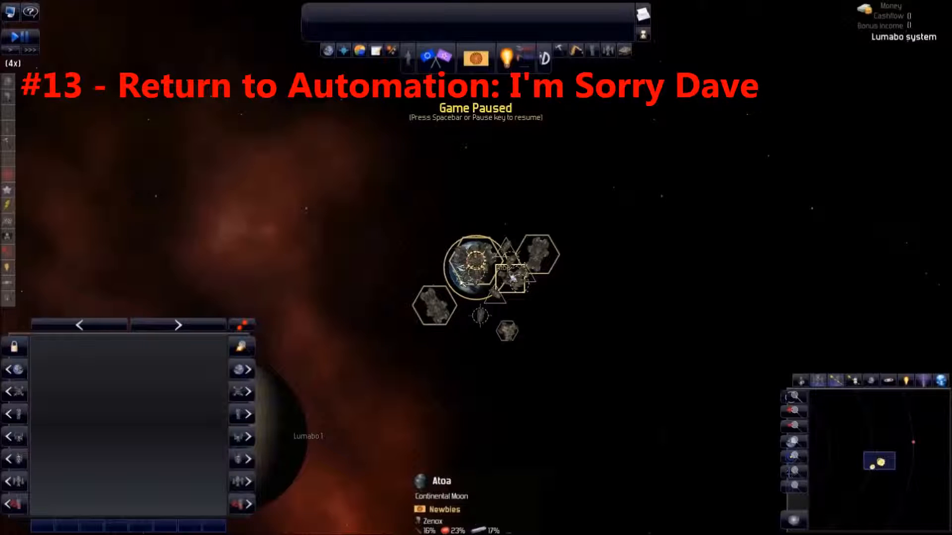
- Select the colony on the moon Atoa in the Lumabo system
left_click(469, 275)
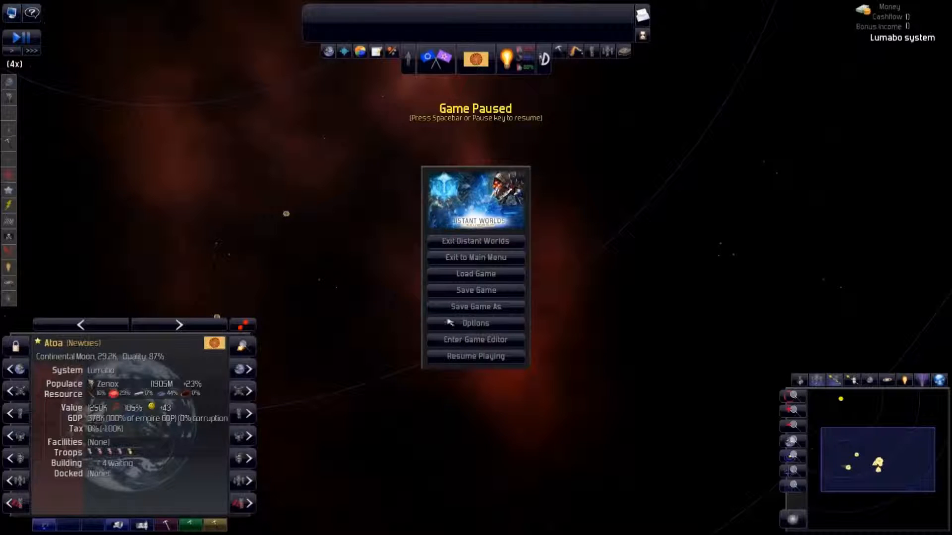
- Set the game's automation mode to Expert (none) in Options
left_click(475, 323)
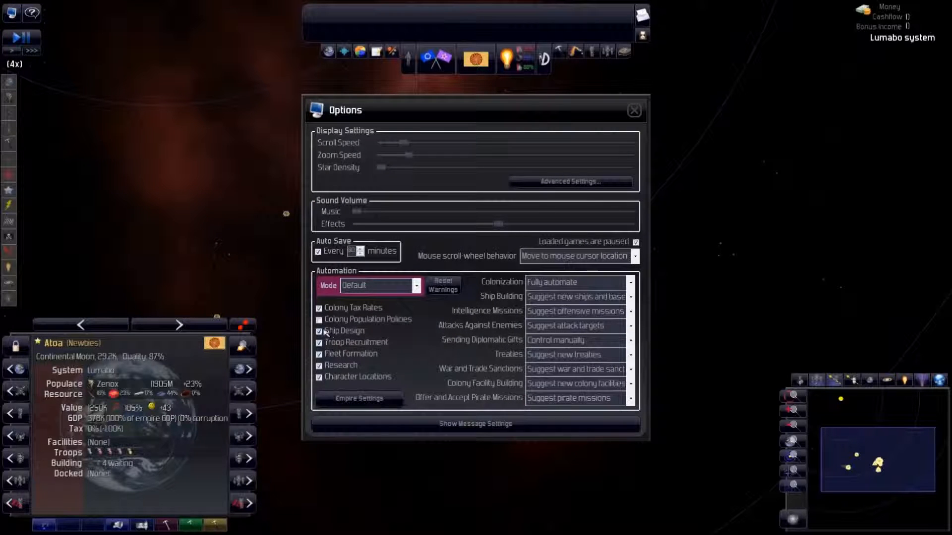
left_click(318, 331)
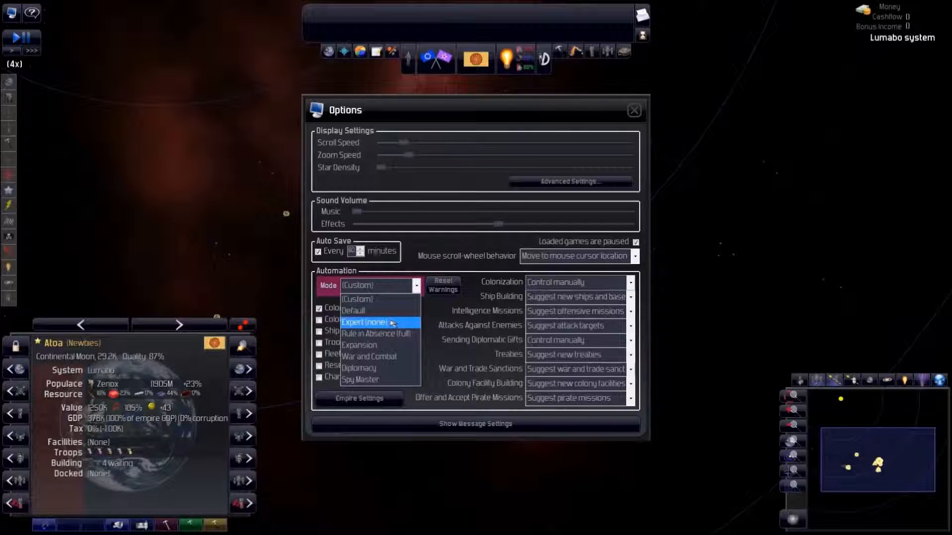
left_click(369, 322)
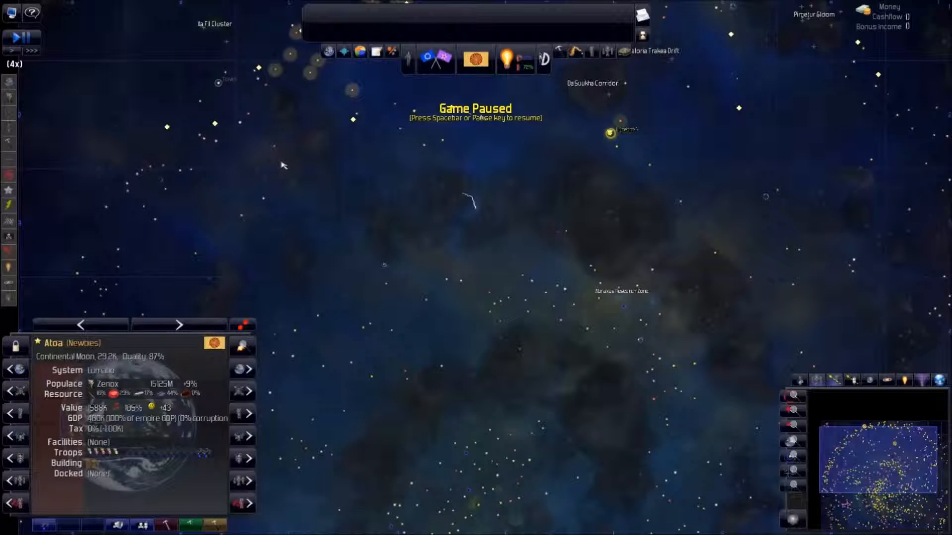
mouse_move(41, 222)
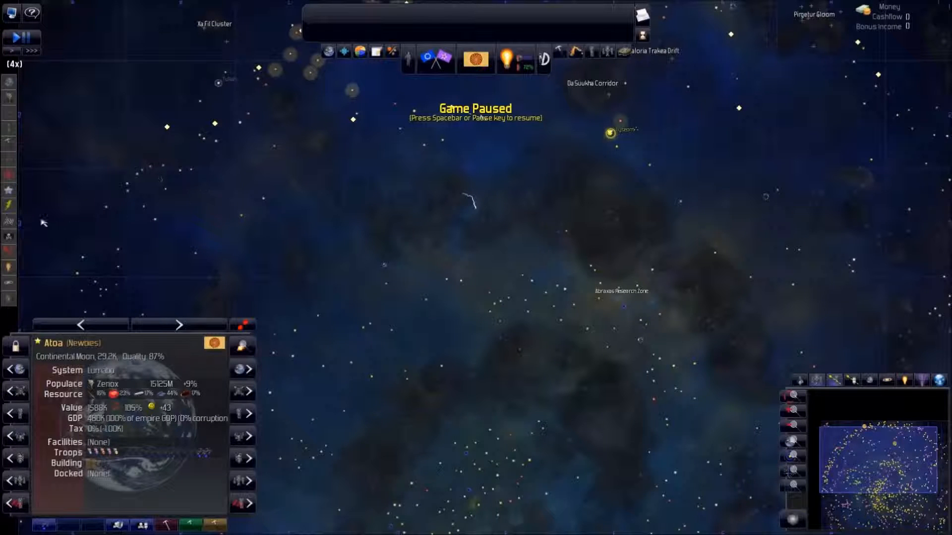
- Show the Potential Colonies list of 51 worlds and adjust its filter
left_click(7, 221)
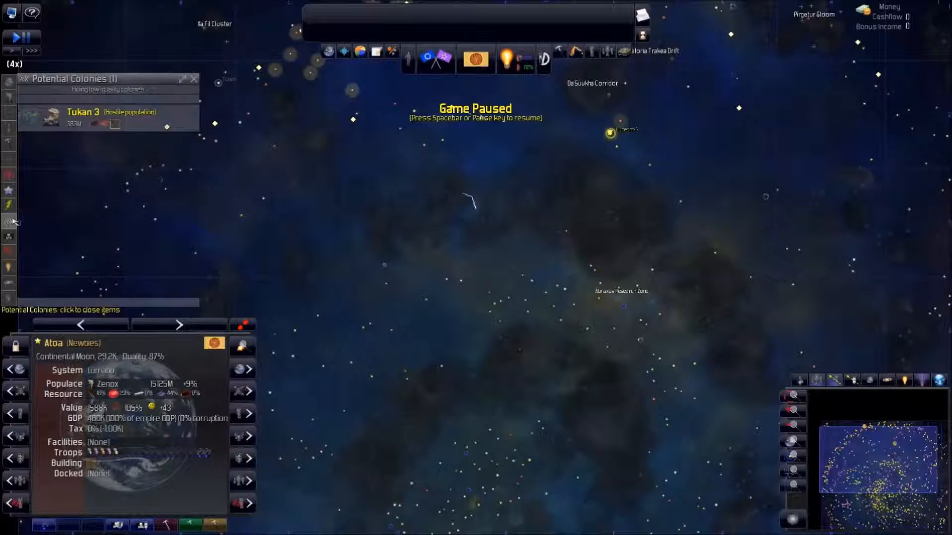
left_click(84, 113)
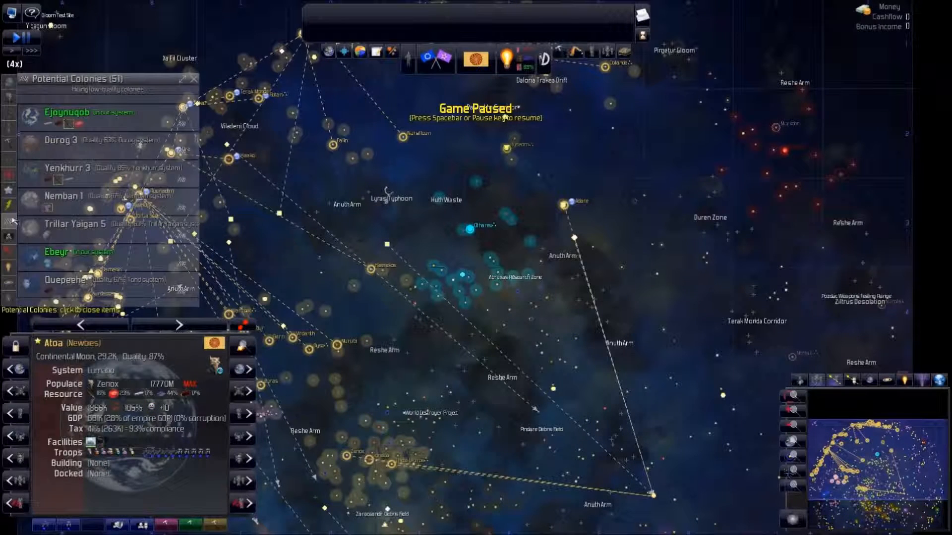
left_click(110, 119)
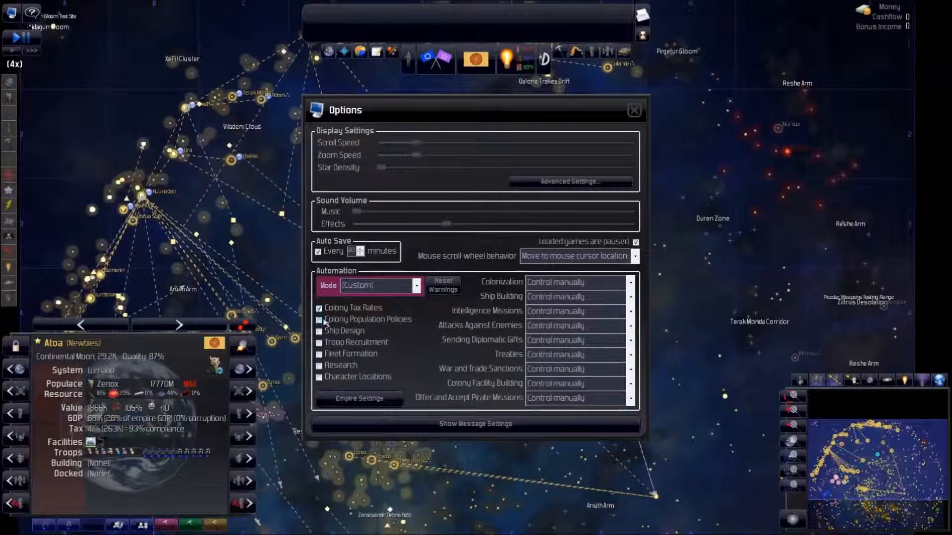
- Open the Empire Policy window from Empire Settings
left_click(576, 282)
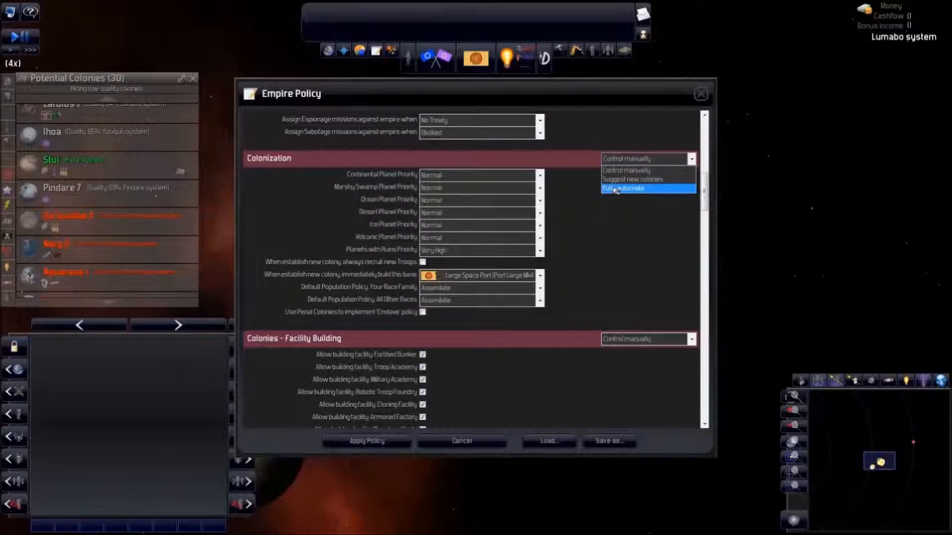
- Set Colonization and Colonies - Facility Building to Fully automate
left_click(623, 188)
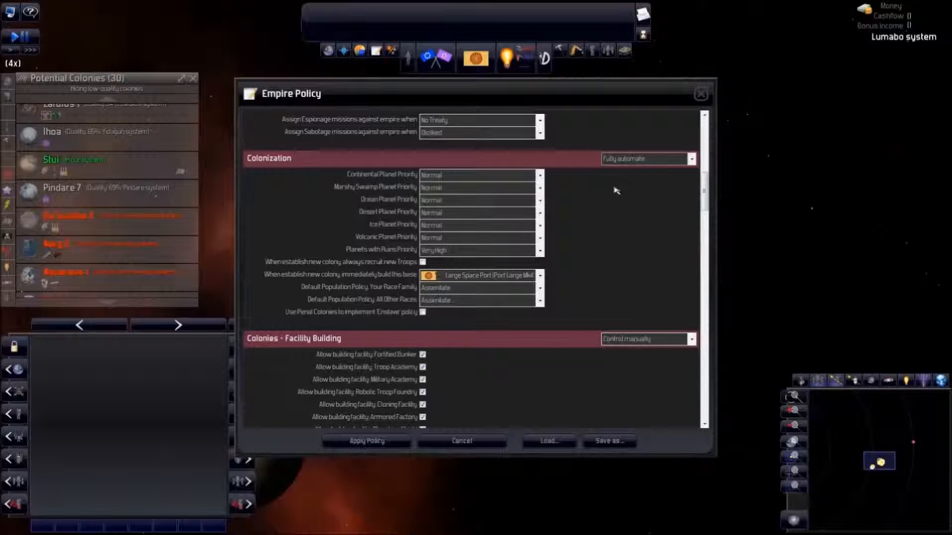
mouse_move(394, 217)
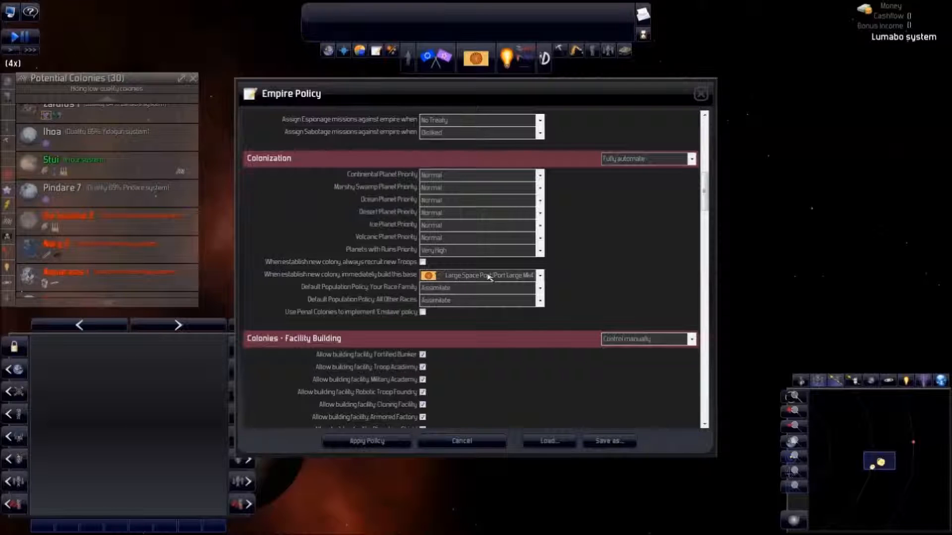
left_click(489, 276)
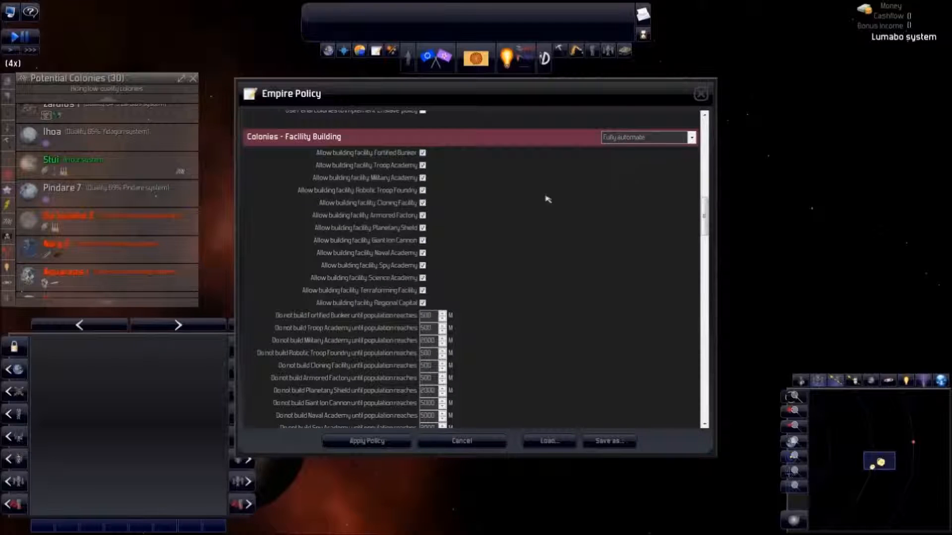
mouse_move(397, 196)
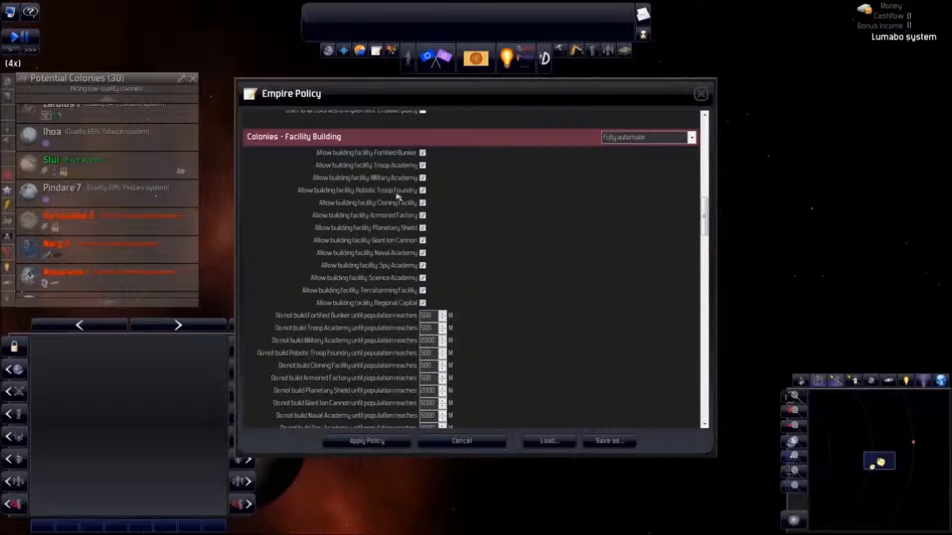
mouse_move(394, 266)
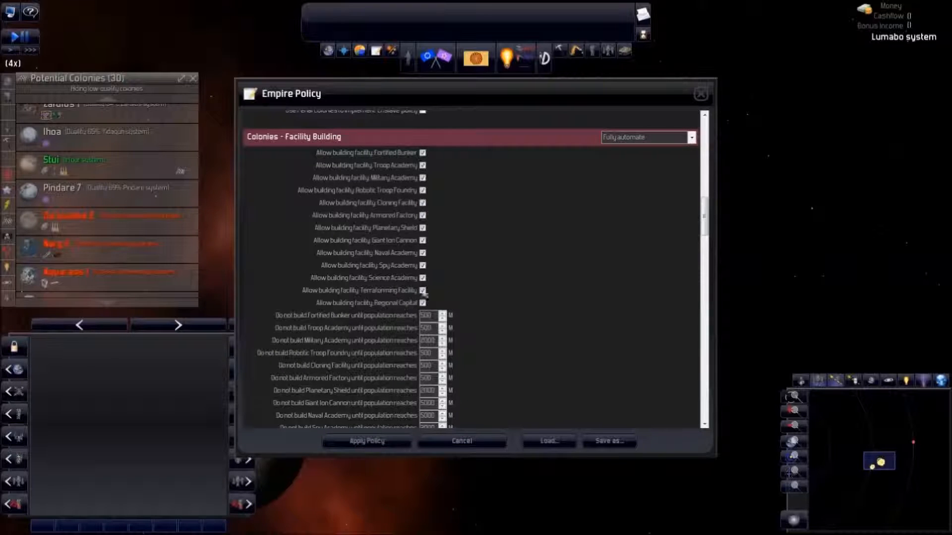
- Keep Galactic Archives as the special wonder to build
scroll("down", 3)
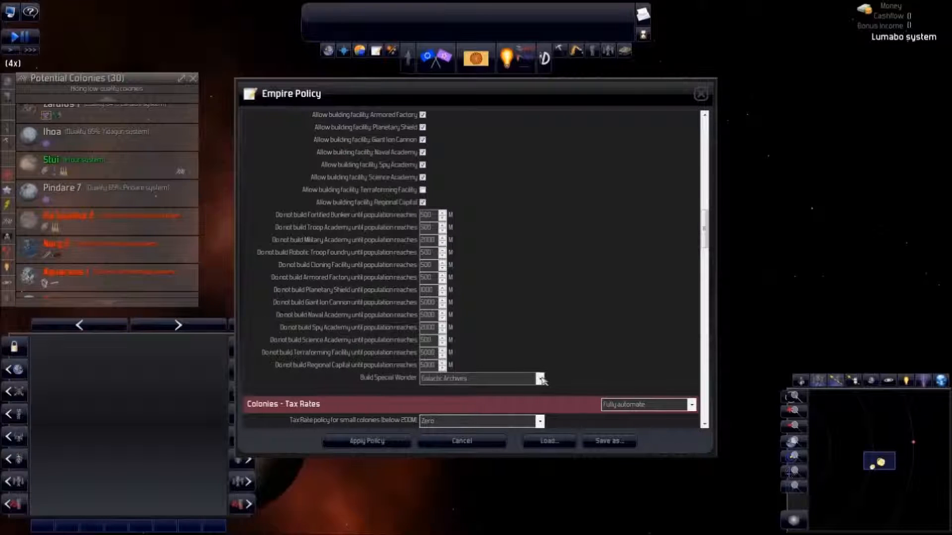
left_click(539, 378)
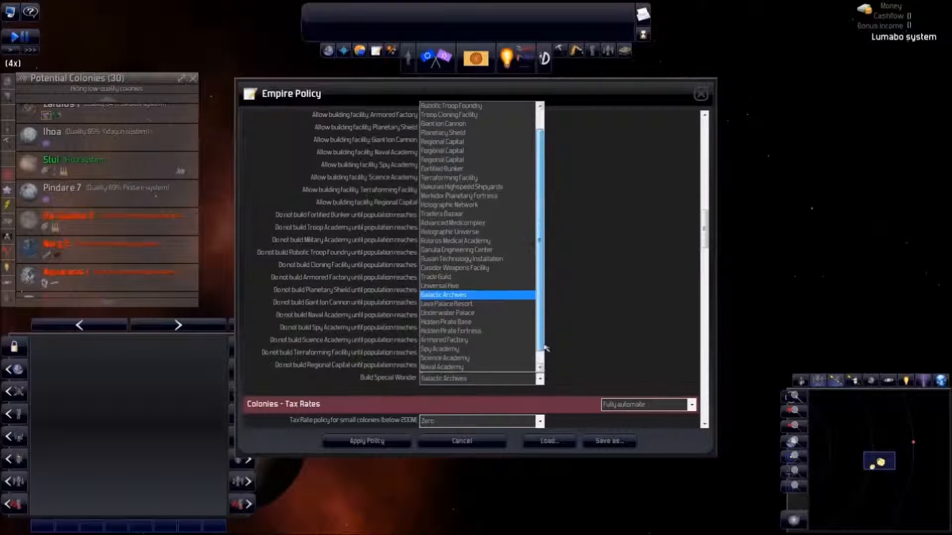
left_click(444, 294)
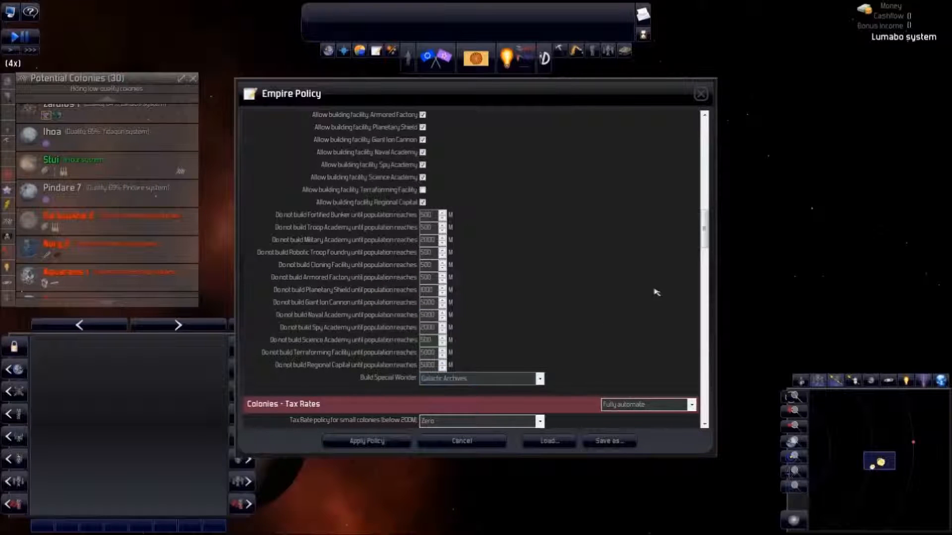
scroll("down", 3)
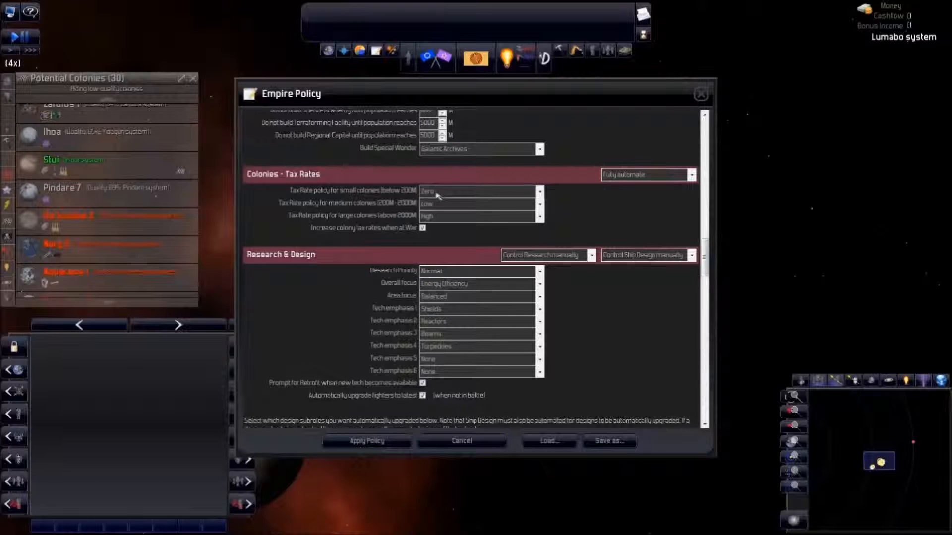
- Confirm fully automated colony tax rates: Zero small, Low medium, High large
left_click(540, 190)
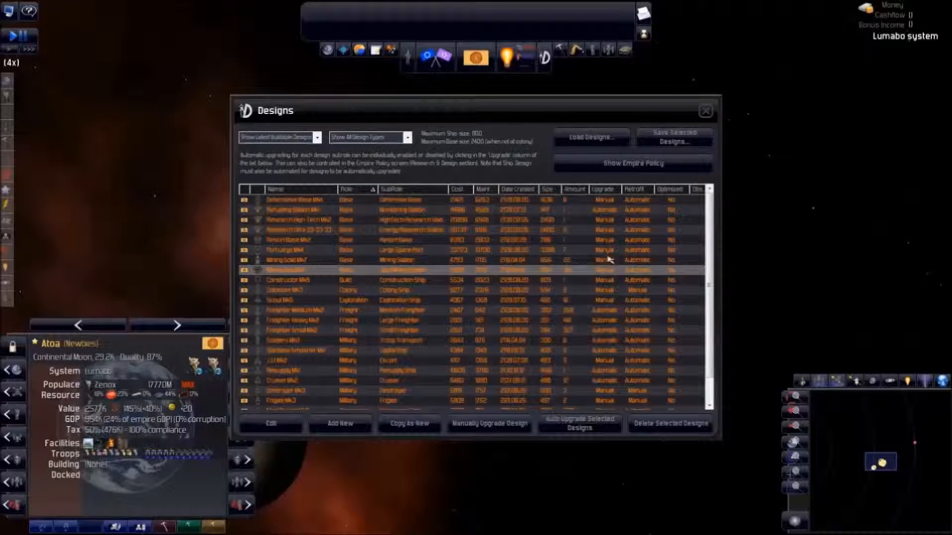
mouse_move(602, 212)
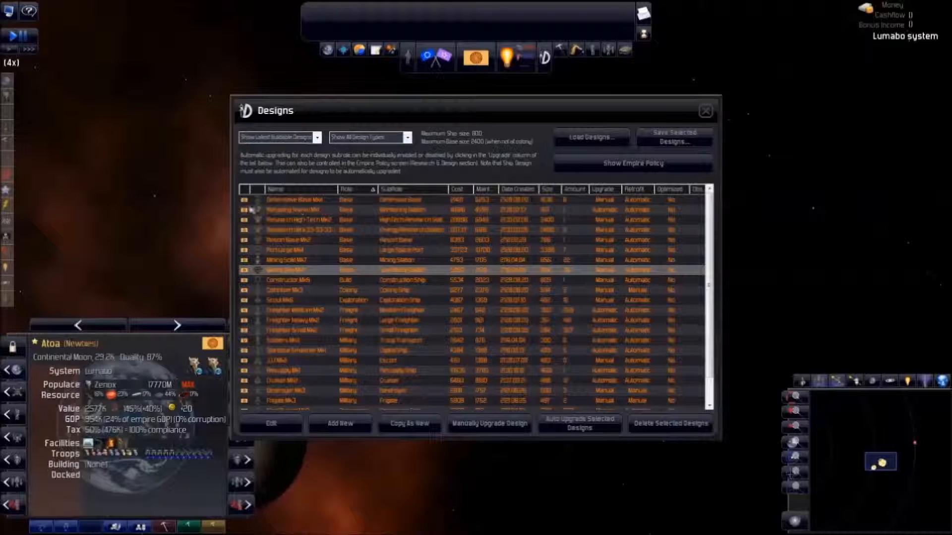
mouse_move(650, 195)
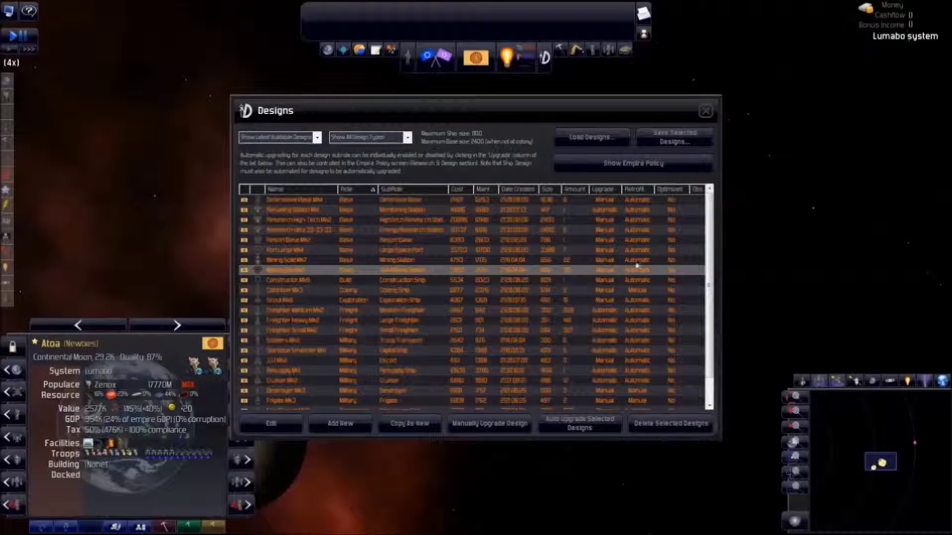
mouse_move(752, 265)
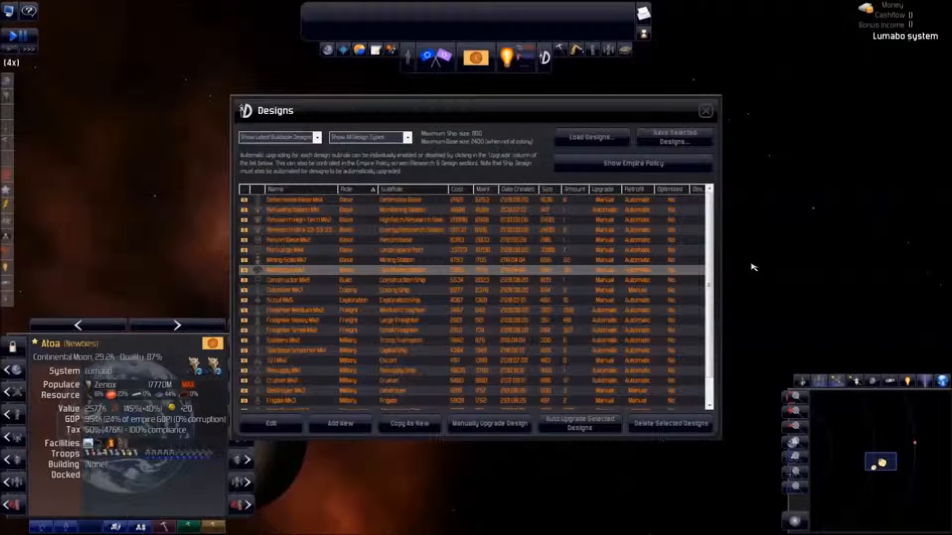
mouse_move(633, 216)
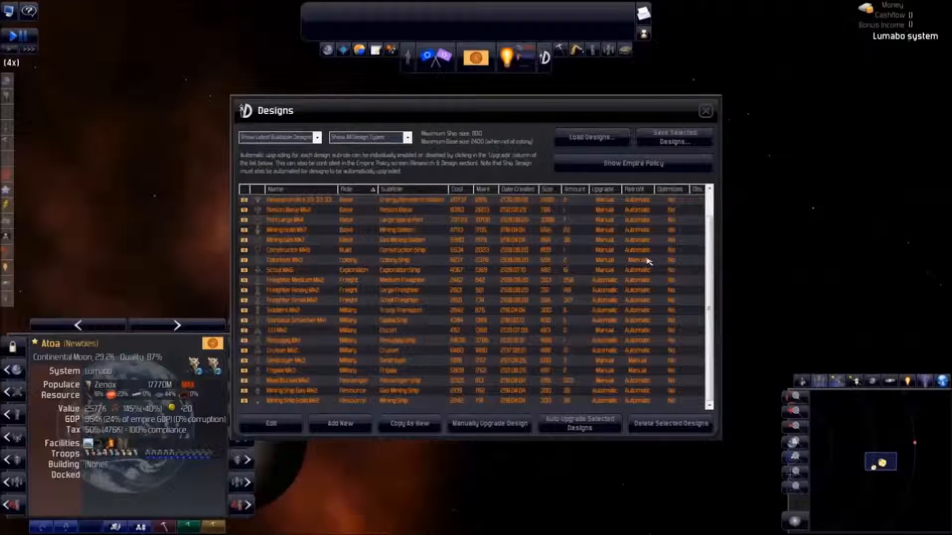
mouse_move(696, 266)
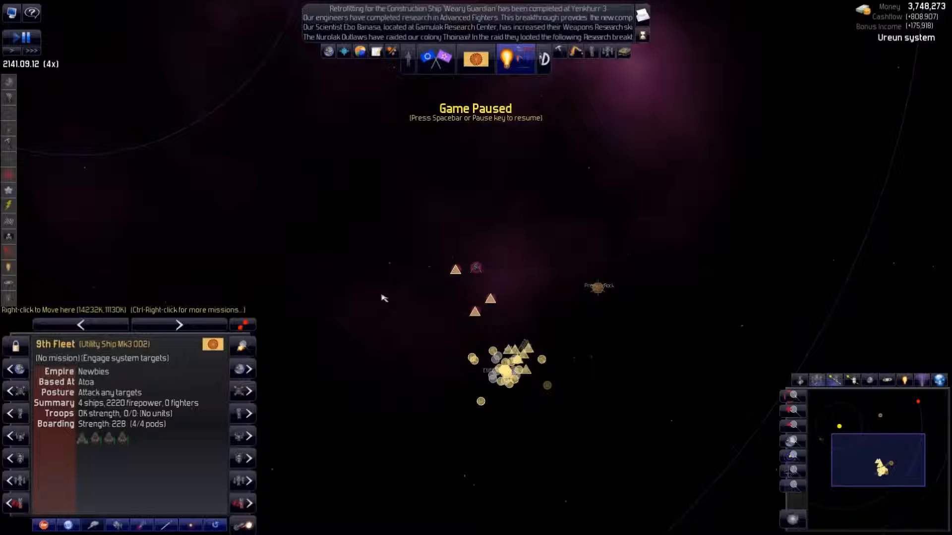
mouse_move(457, 362)
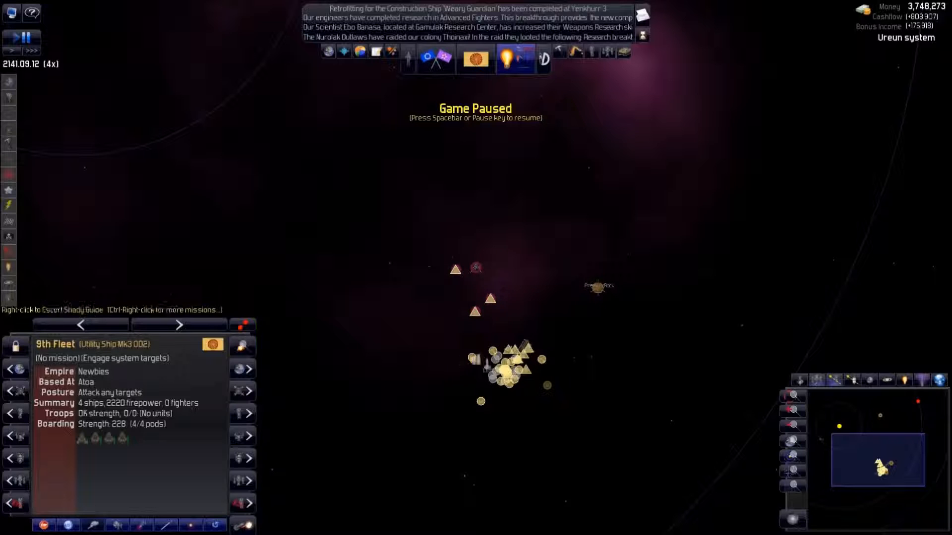
mouse_move(491, 363)
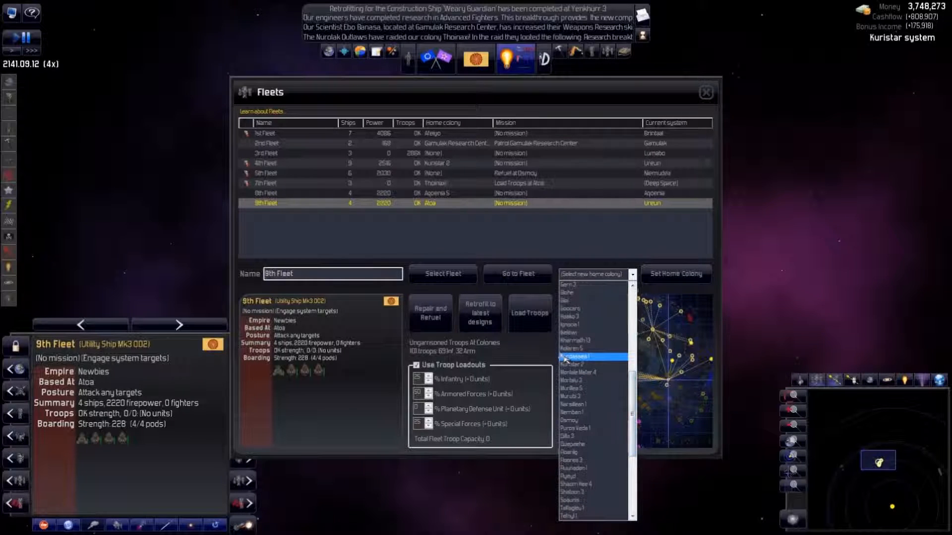
- Make a Kuristar system colony the 9th Fleet's home colony
left_click(583, 356)
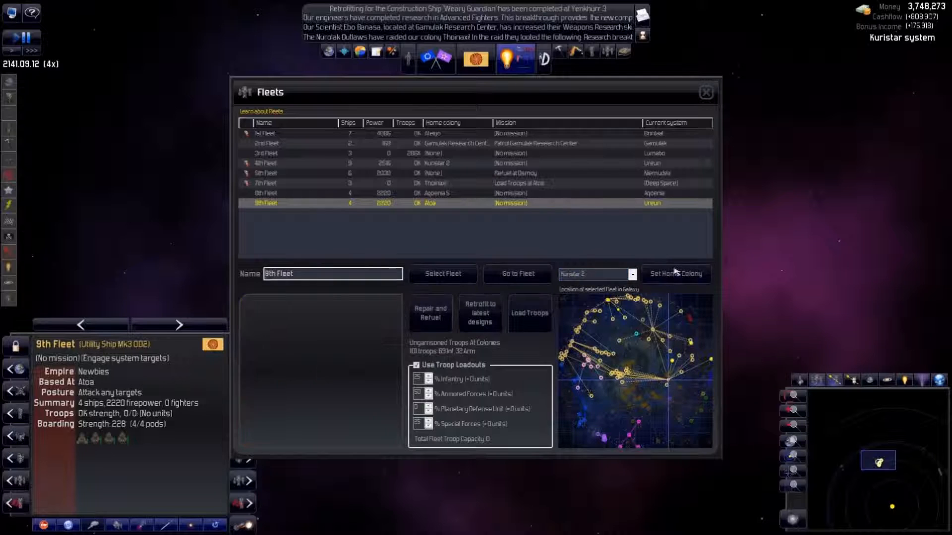
left_click(676, 273)
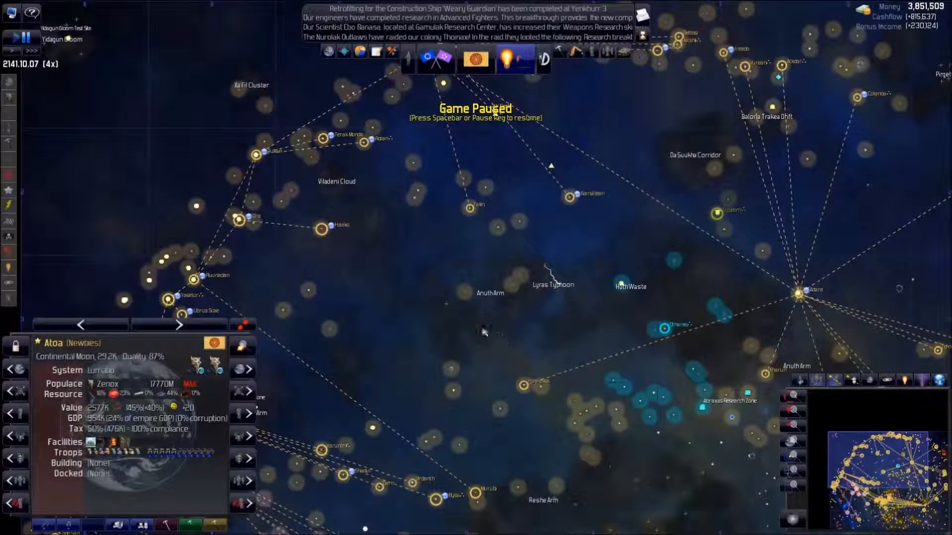
mouse_move(398, 286)
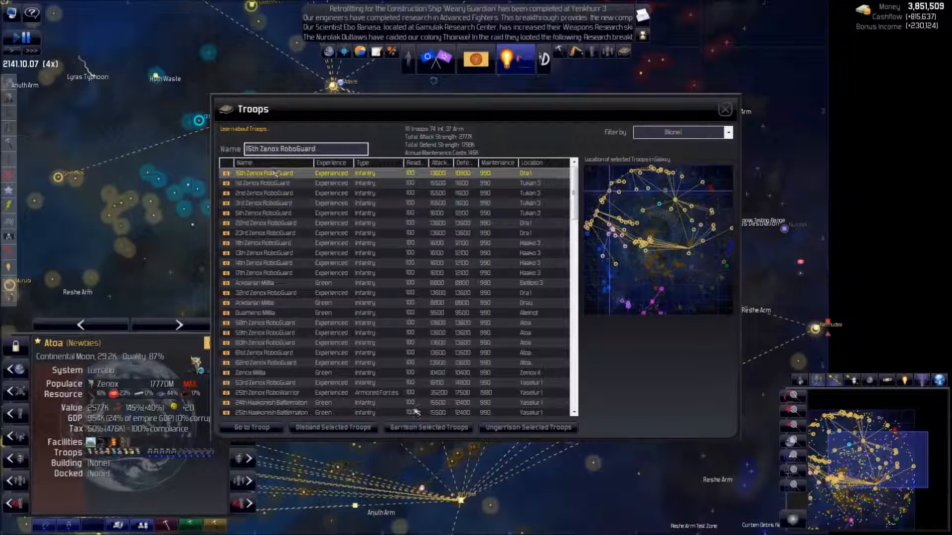
- Go to the 15th Zenox RoboGuard in the Dra system and reopen Troops
left_click(724, 109)
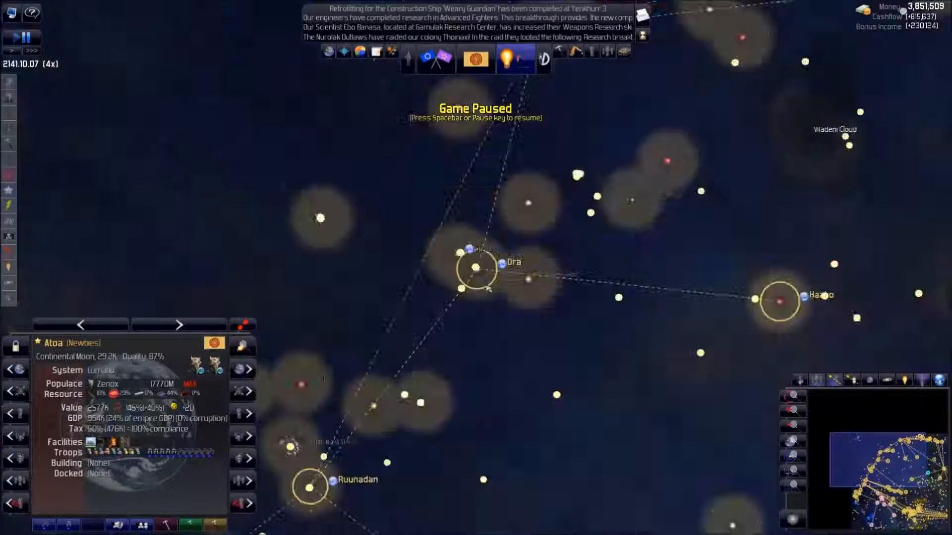
double_click(499, 262)
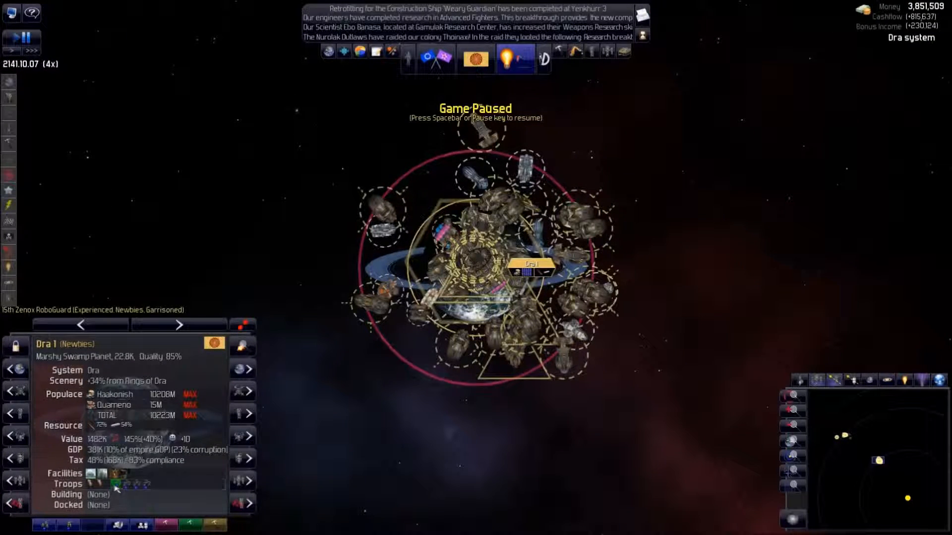
left_click(115, 484)
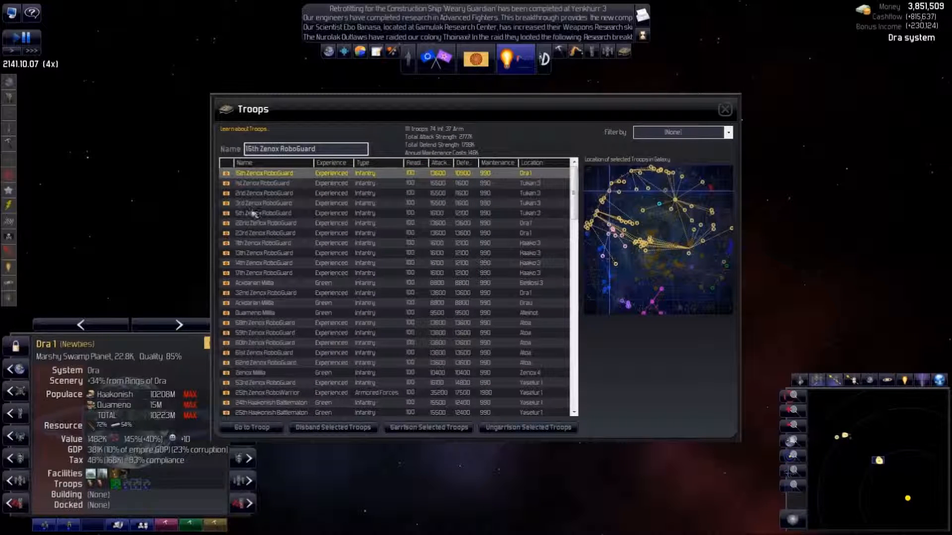
- Review the 5th, 11th, 53rd RoboGuard and Ackdarian Militia, then open the galaxy map
left_click(264, 213)
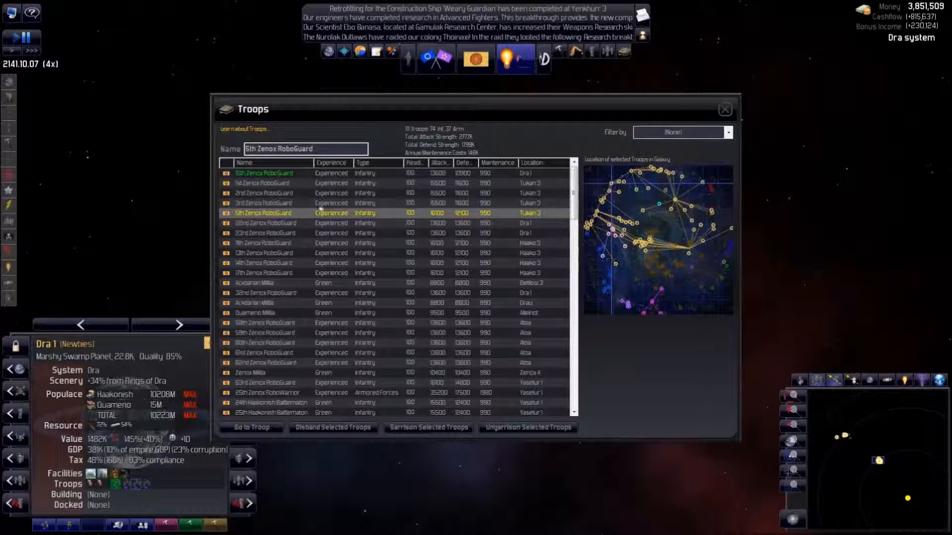
left_click(283, 243)
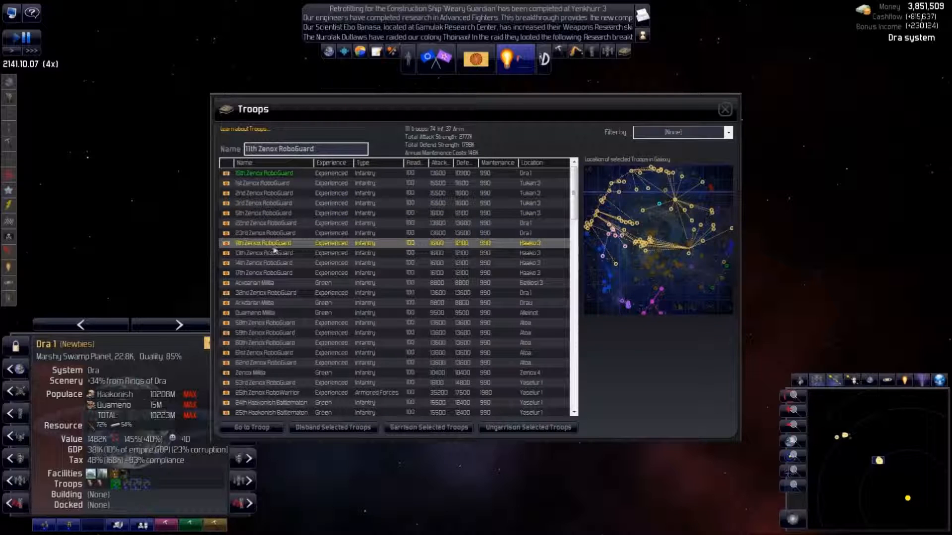
left_click(255, 303)
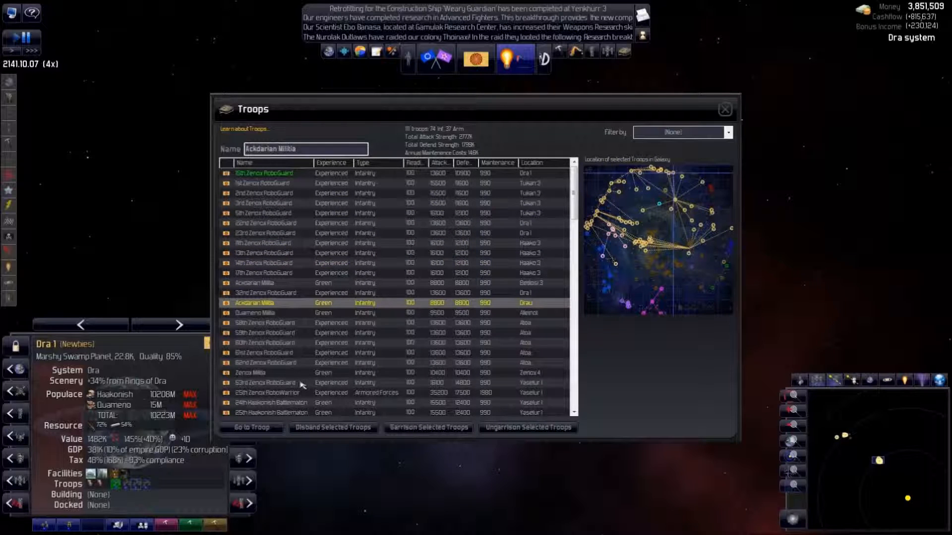
left_click(264, 383)
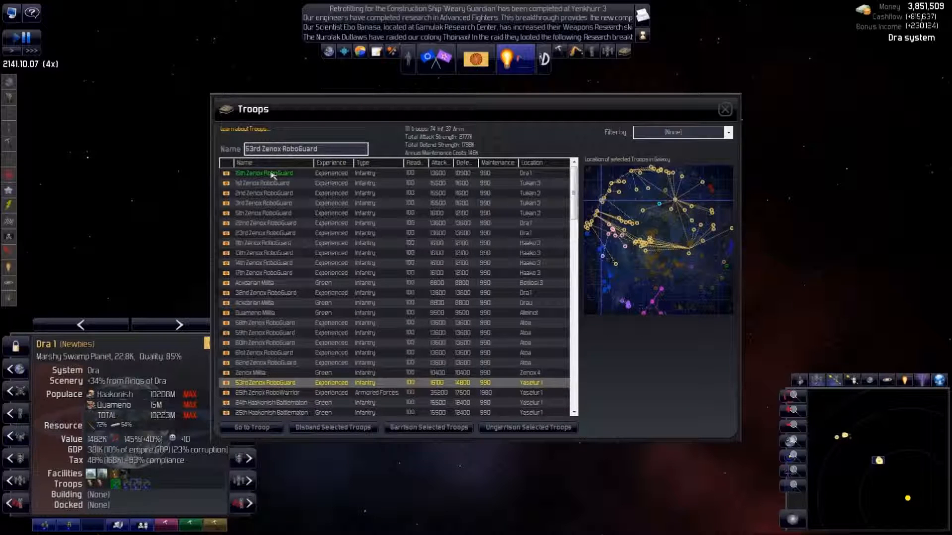
left_click(264, 172)
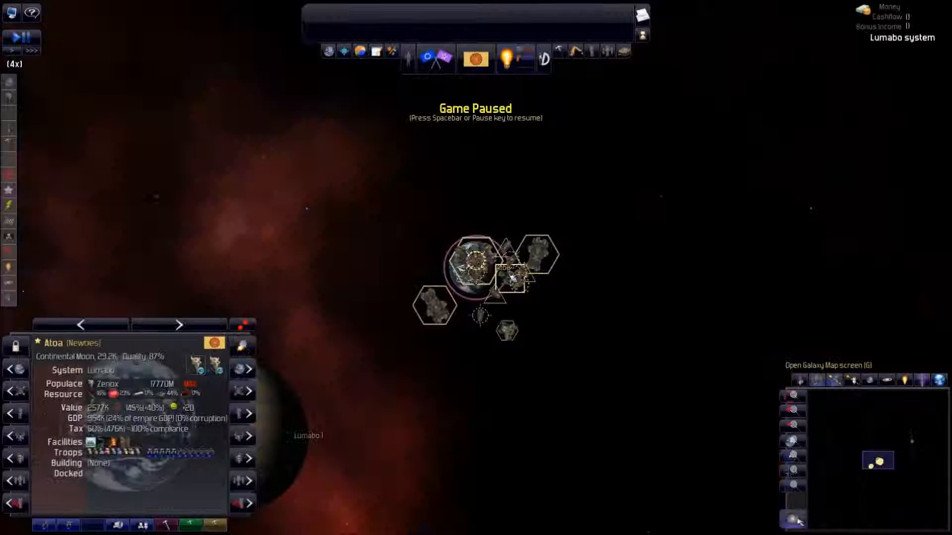
left_click(793, 528)
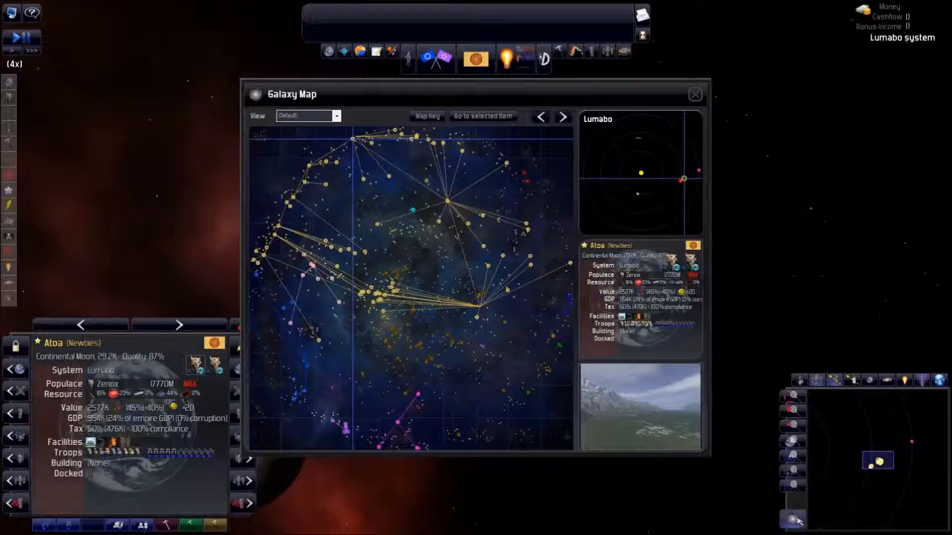